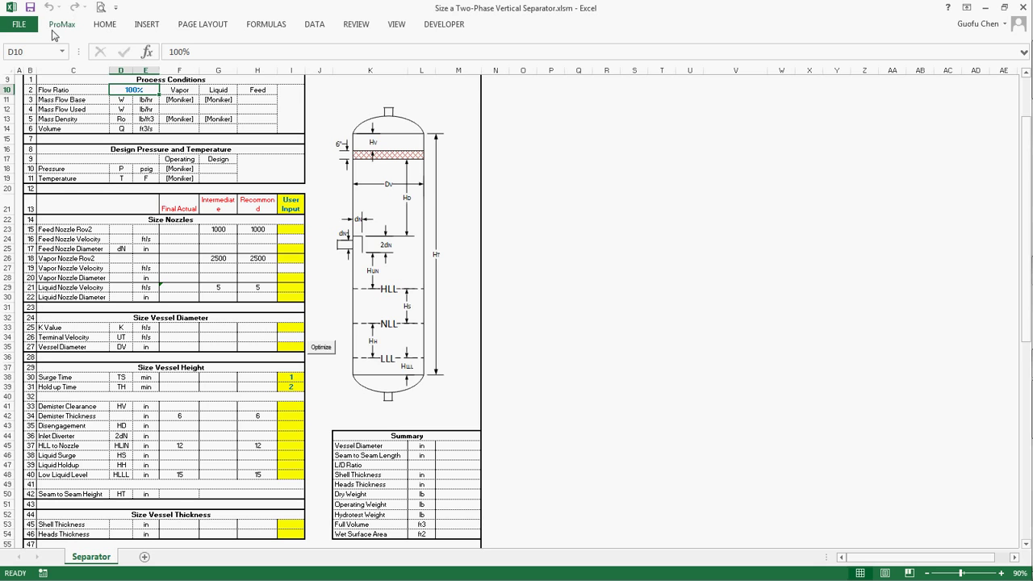
- Generate the ProMax User Defined Report from the separator case and save it as Report.xlsm
{"action": "left_click", "coordinate": [62, 24]}
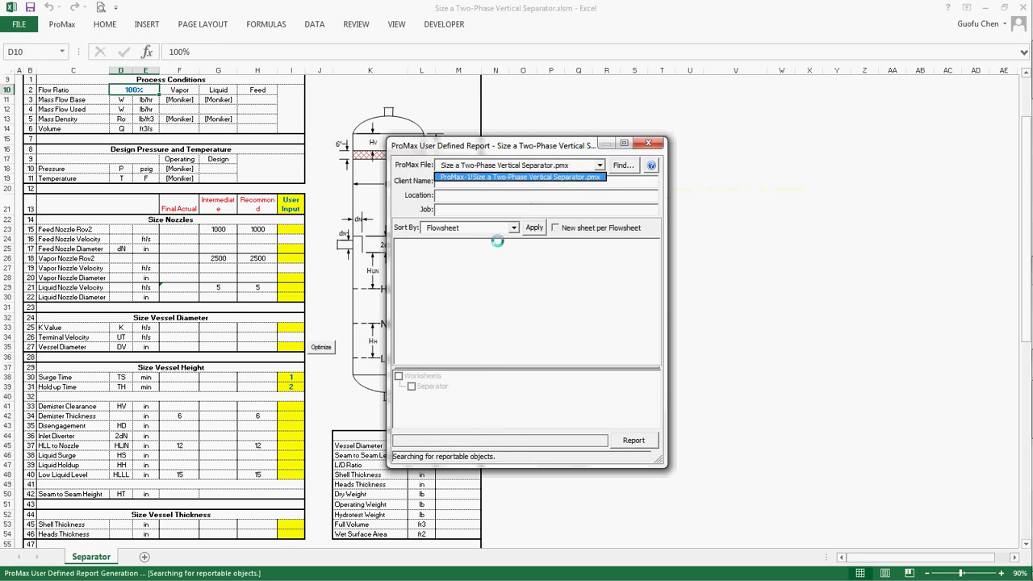
{"action": "left_click", "coordinate": [634, 440]}
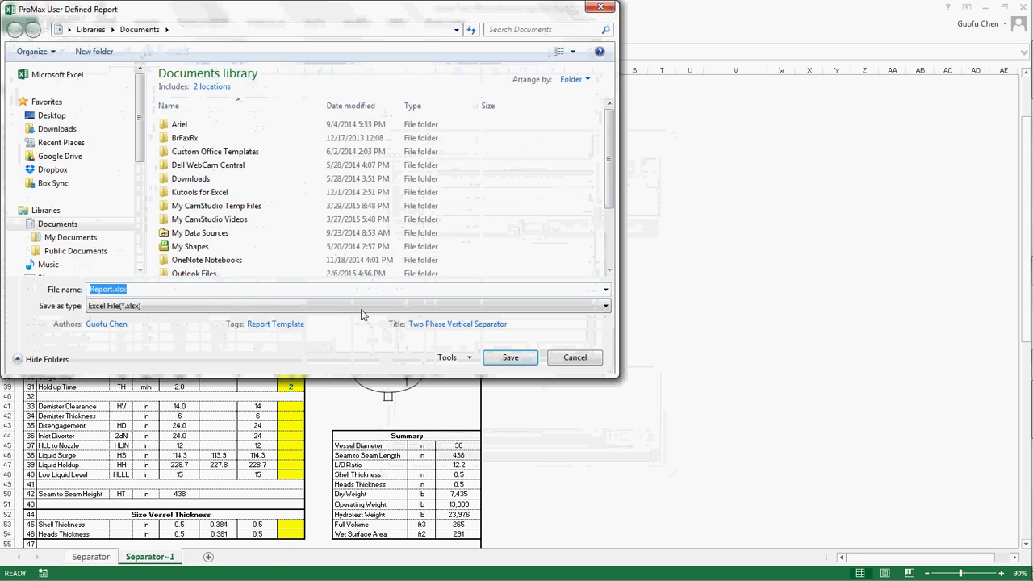
{"action": "left_click", "coordinate": [346, 305]}
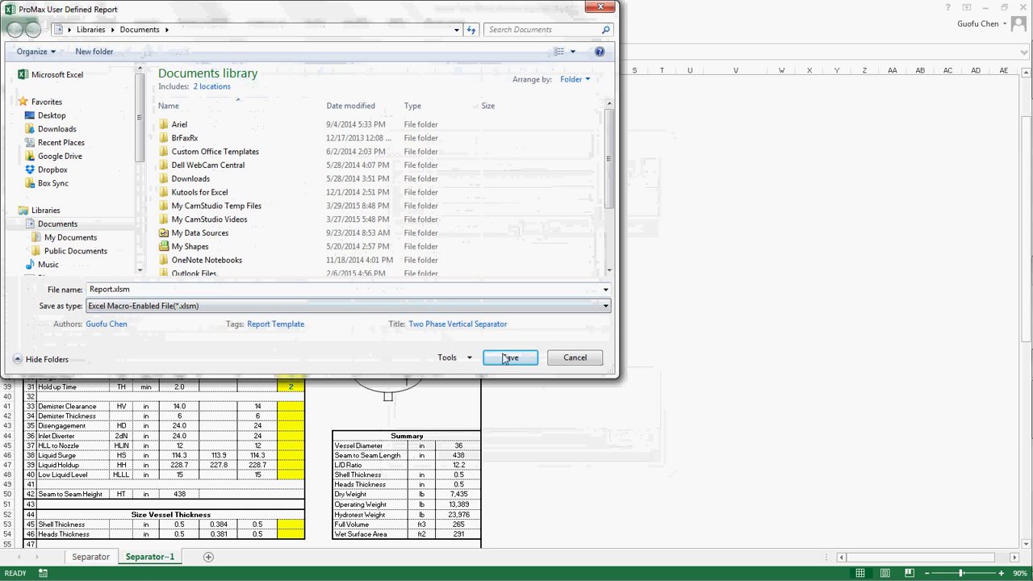
{"action": "left_click", "coordinate": [509, 358]}
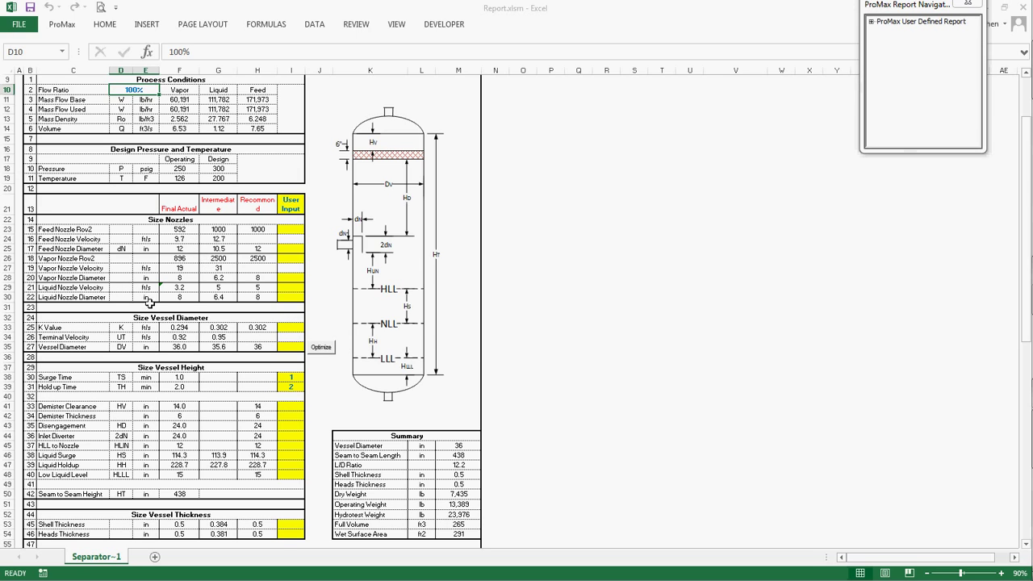
{"action": "mouse_move", "coordinate": [178, 367]}
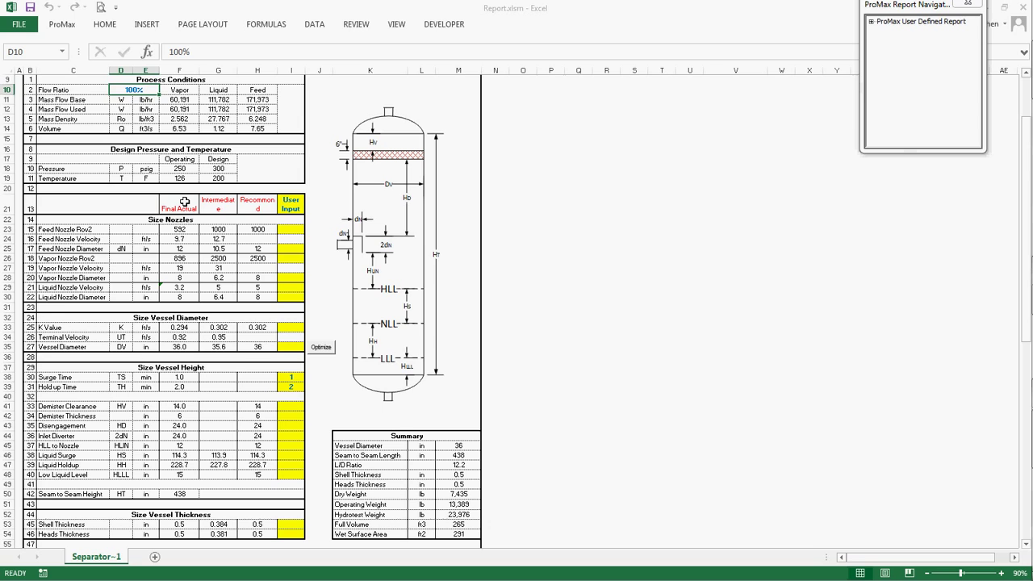
{"action": "mouse_move", "coordinate": [232, 203]}
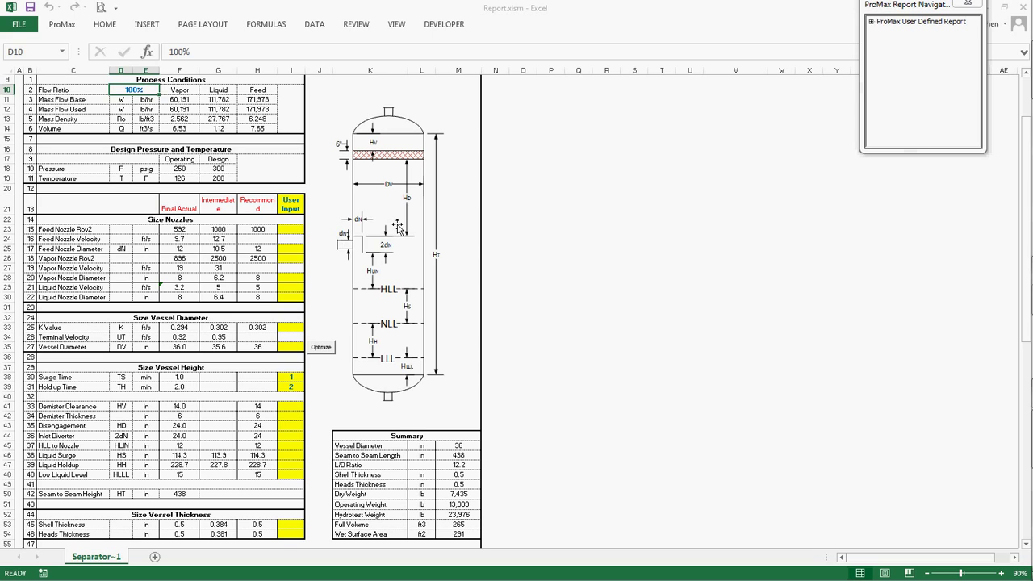
{"action": "left_click", "coordinate": [289, 229]}
{"action": "type", "text": "1500"}
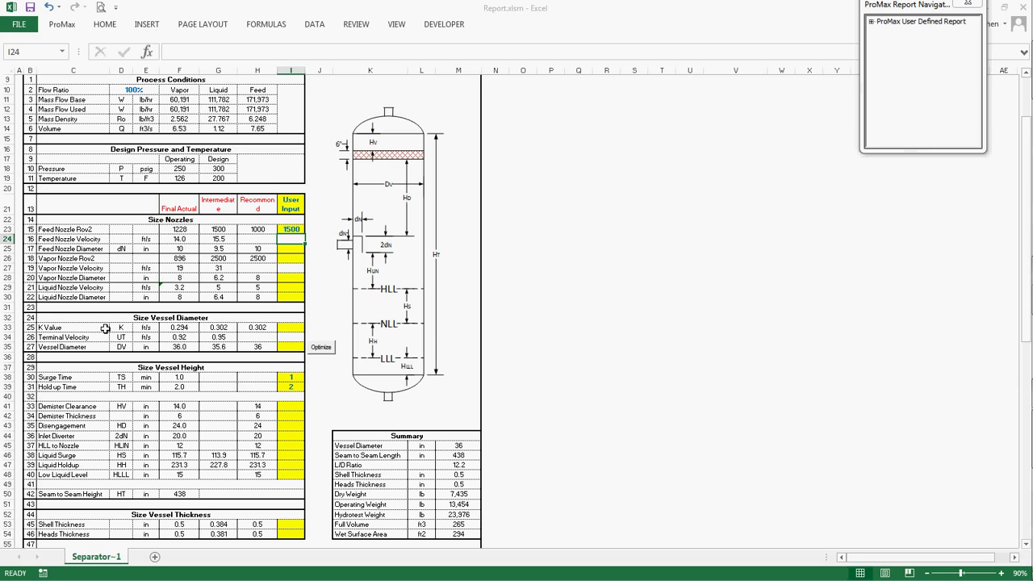
{"action": "mouse_move", "coordinate": [274, 347]}
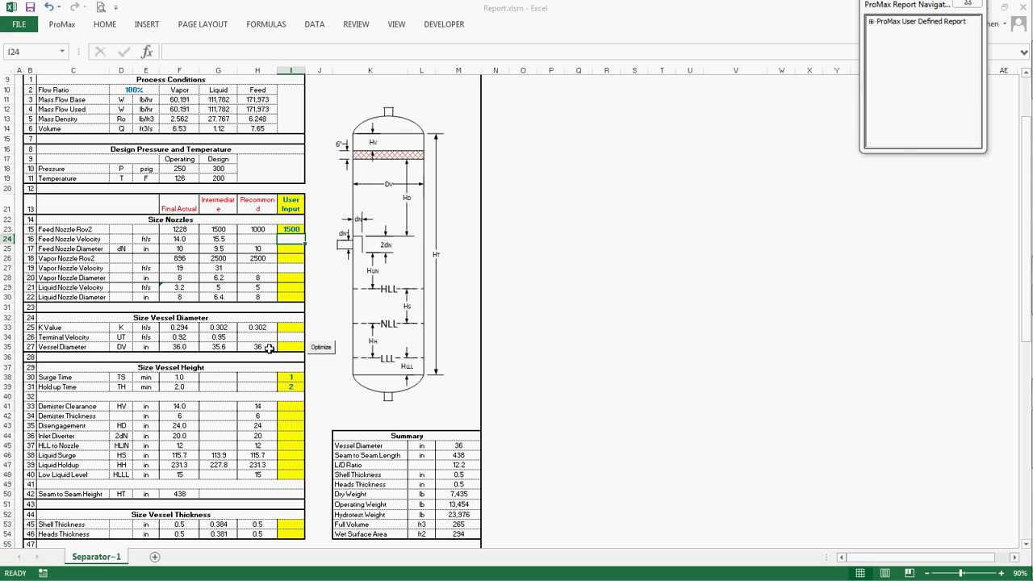
{"action": "mouse_move", "coordinate": [475, 492]}
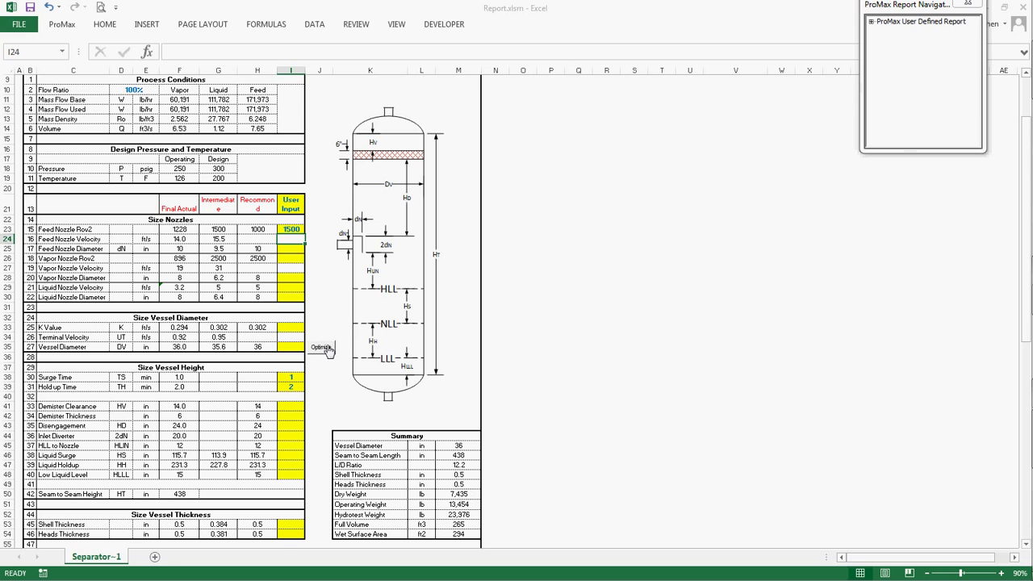
- Optimize the vessel diameter, accepting the change from 36 to 48 in
{"action": "left_click", "coordinate": [321, 347]}
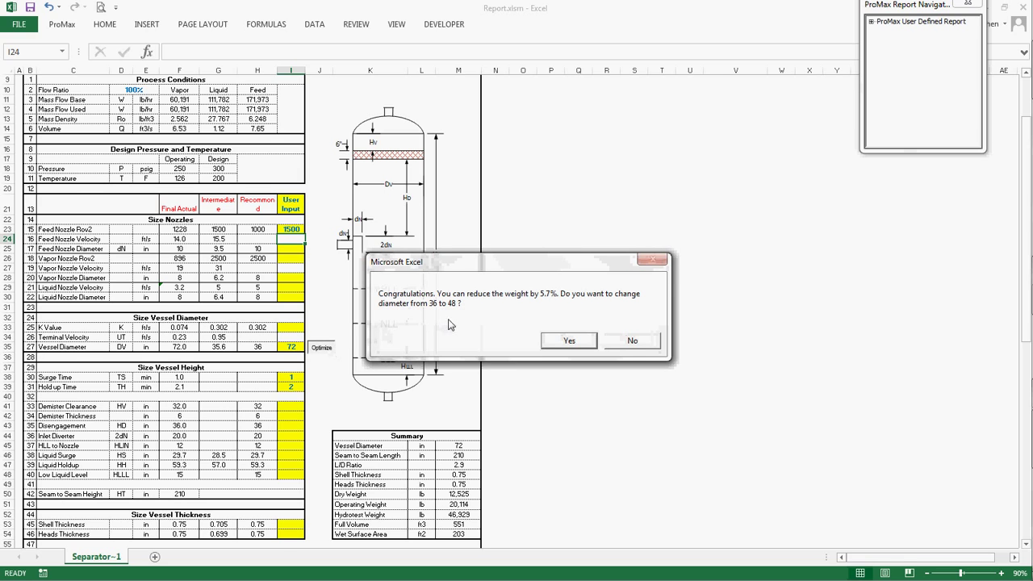
{"action": "mouse_move", "coordinate": [549, 312]}
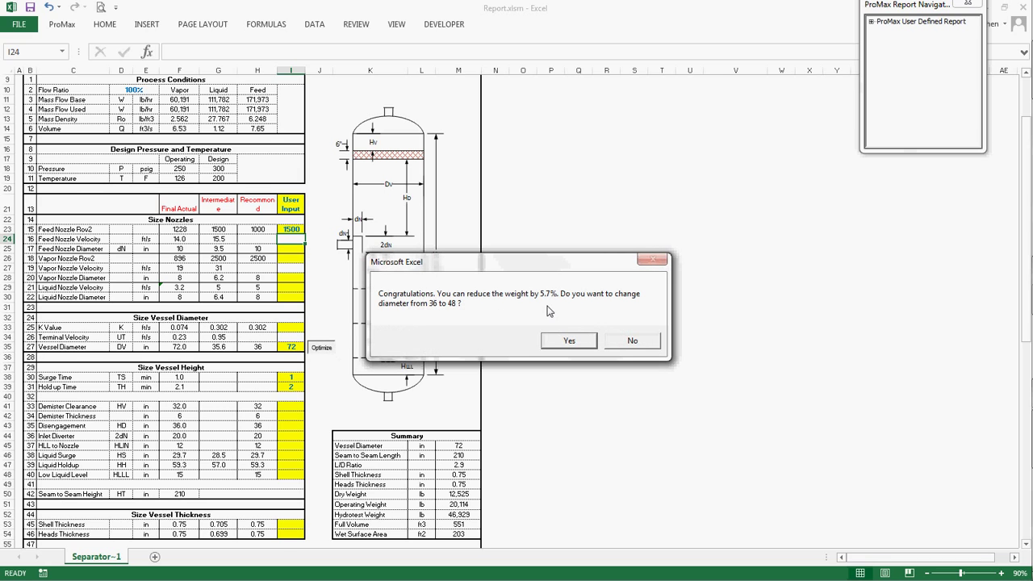
{"action": "mouse_move", "coordinate": [453, 323]}
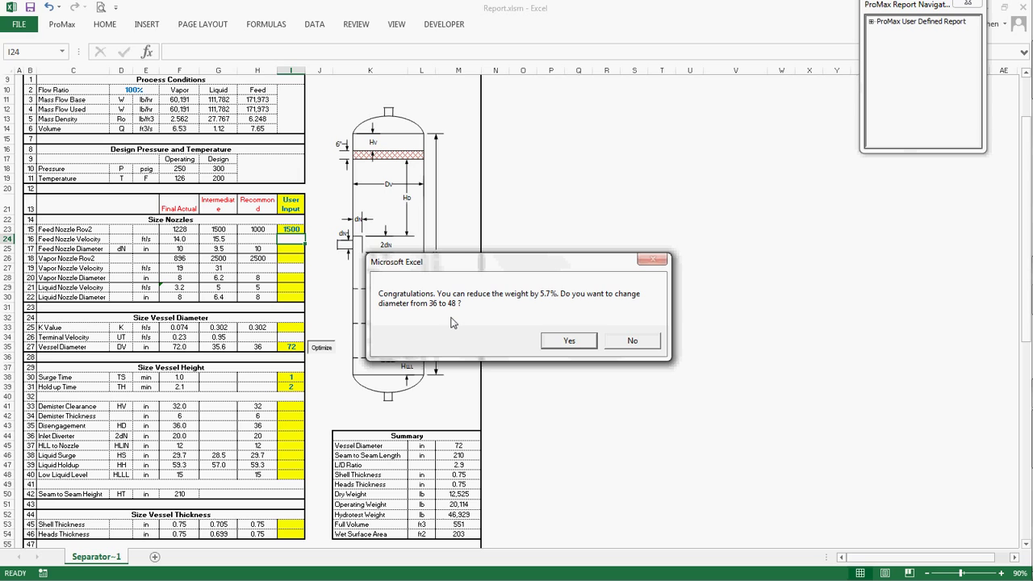
{"action": "mouse_move", "coordinate": [438, 312]}
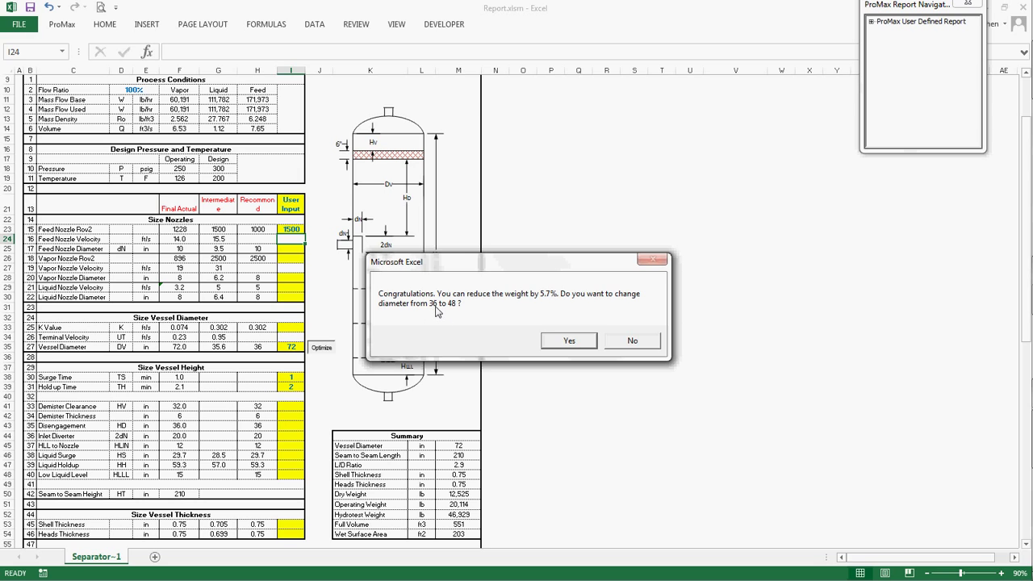
{"action": "mouse_move", "coordinate": [581, 344]}
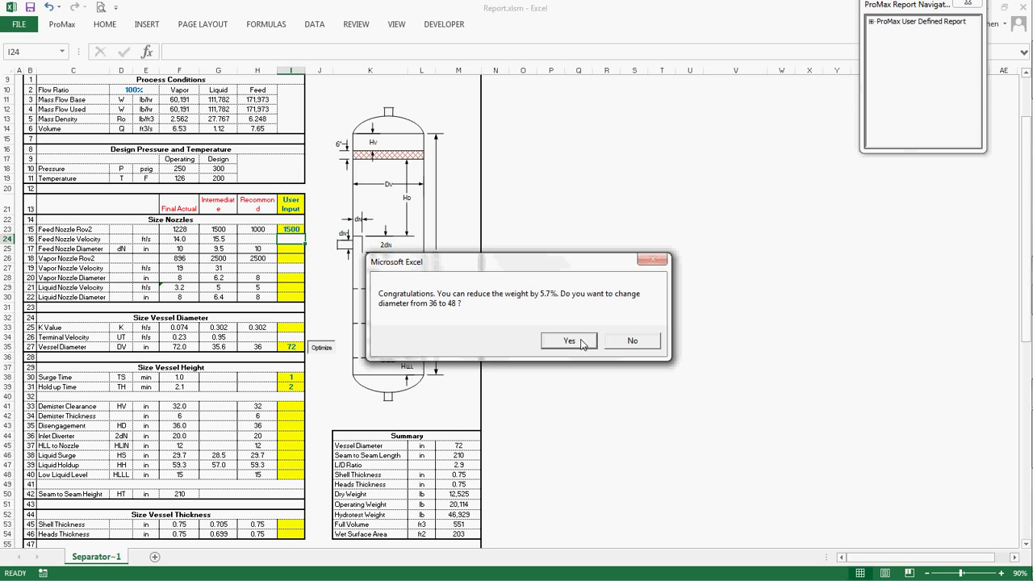
{"action": "left_click", "coordinate": [568, 340]}
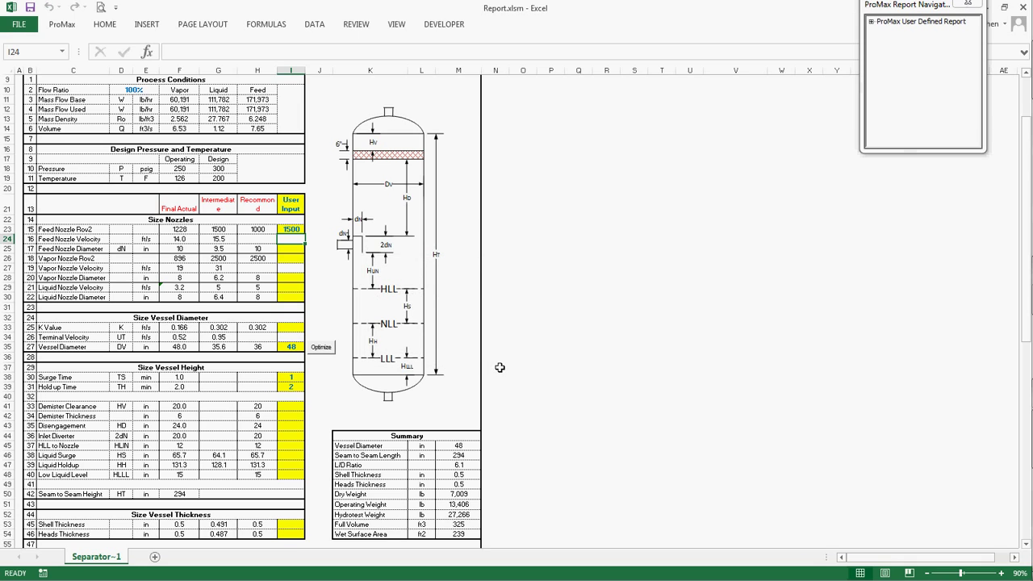
{"action": "mouse_move", "coordinate": [487, 498]}
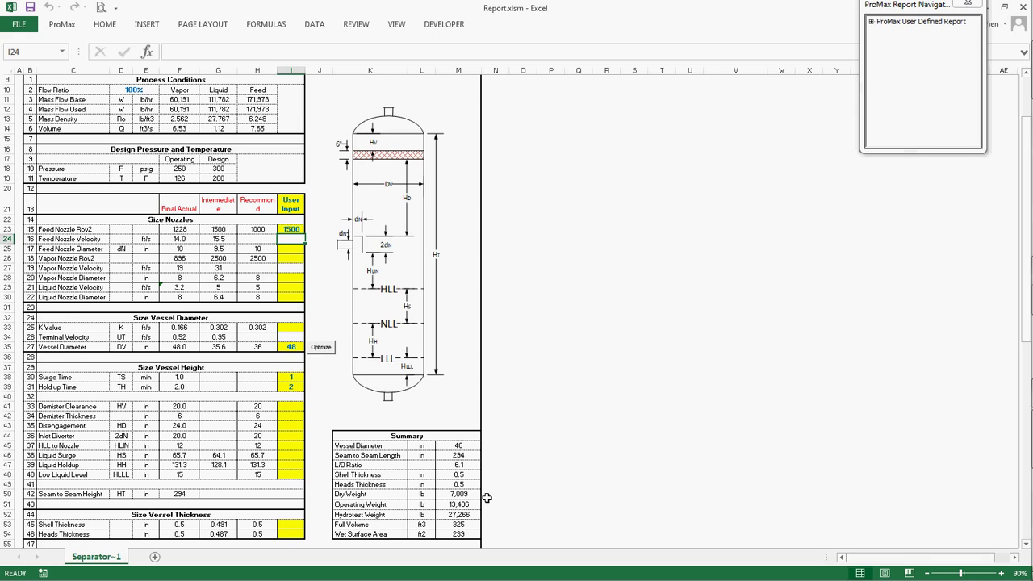